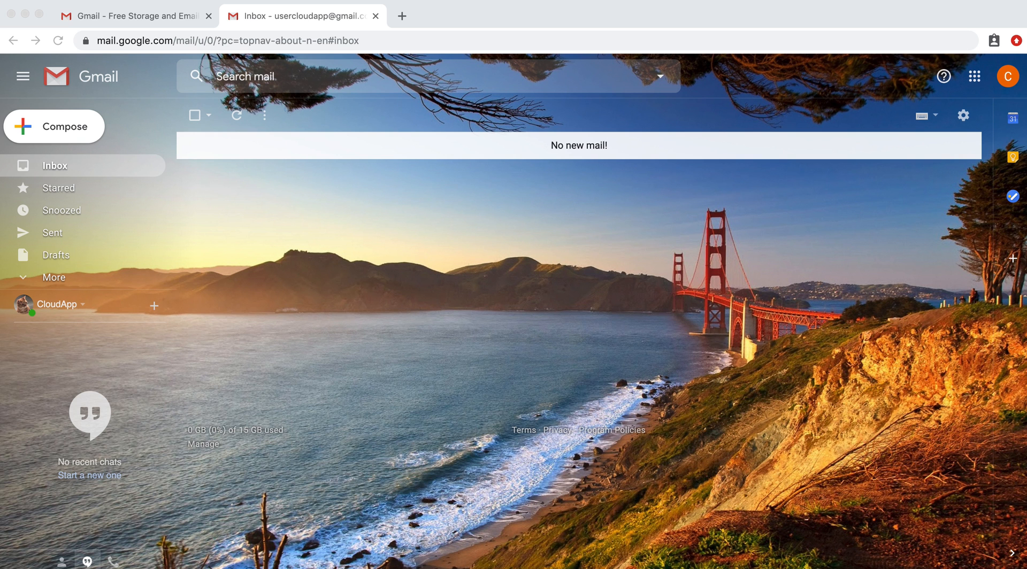
pyautogui.moveTo(1008, 76)
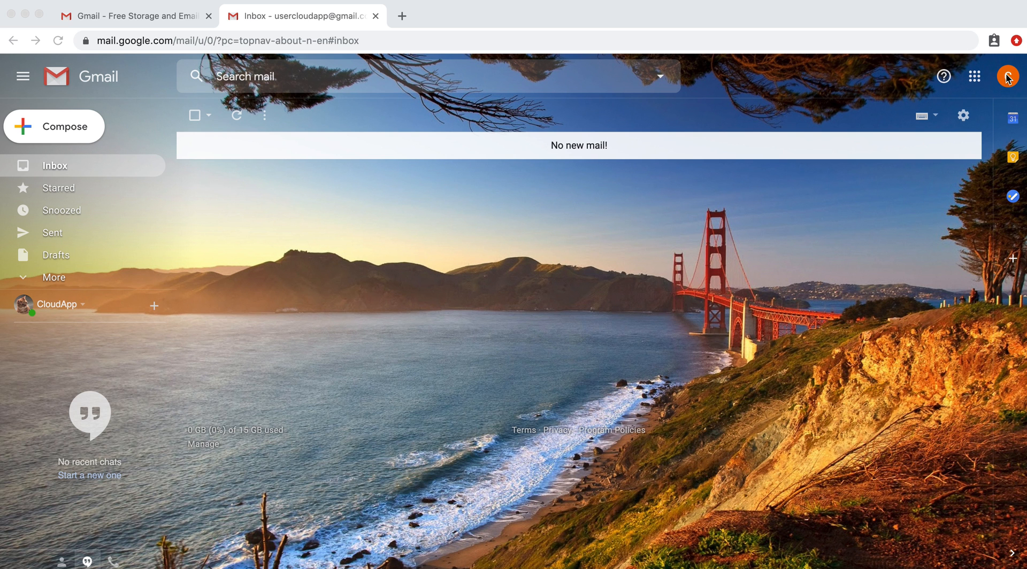
# - Open the Gmail account menu from the profile avatar over the empty inbox
pyautogui.click(1006, 76)
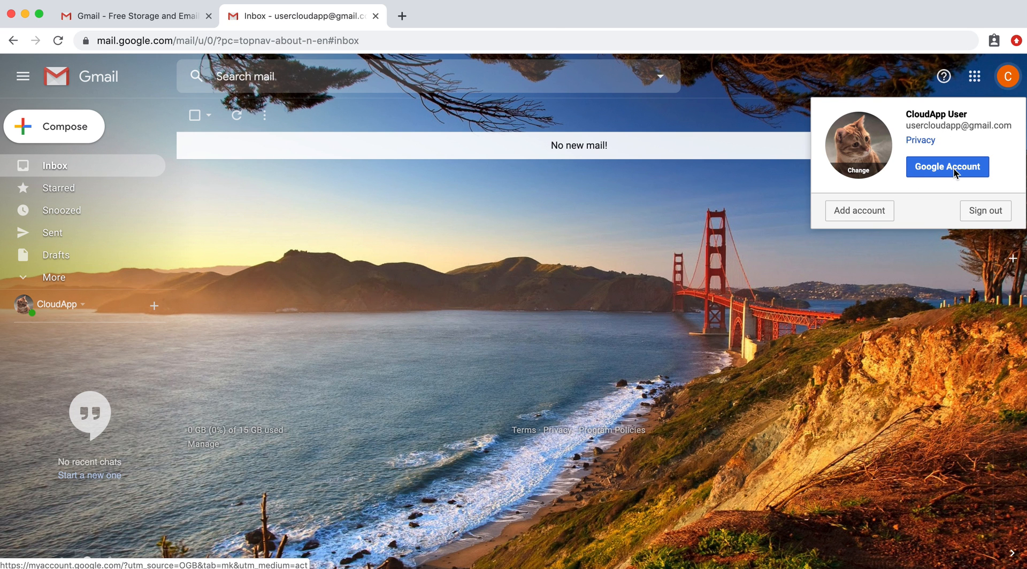
# - Open Google Account and start the password change from the Personal info Password row
pyautogui.click(948, 166)
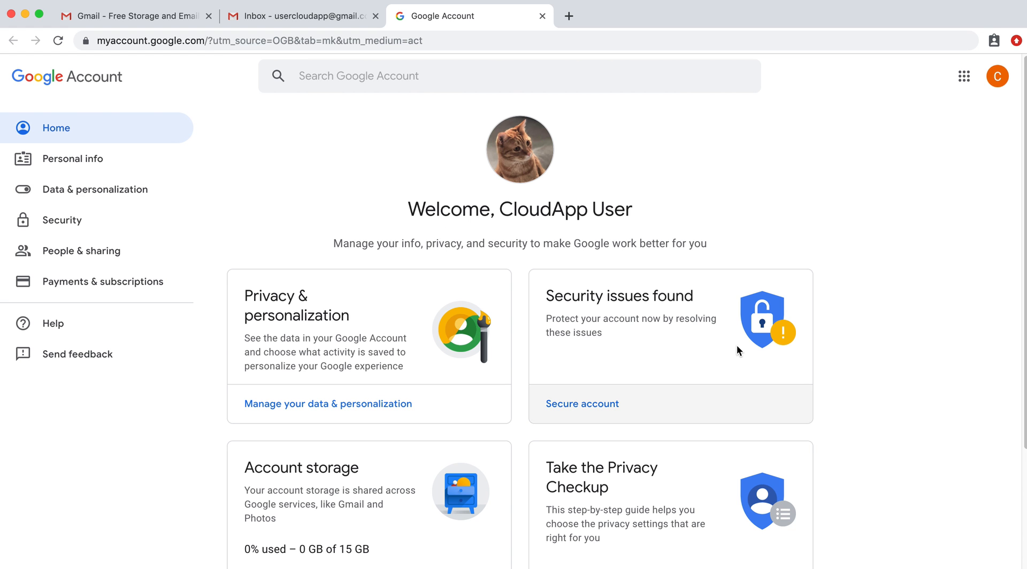
pyautogui.moveTo(114, 162)
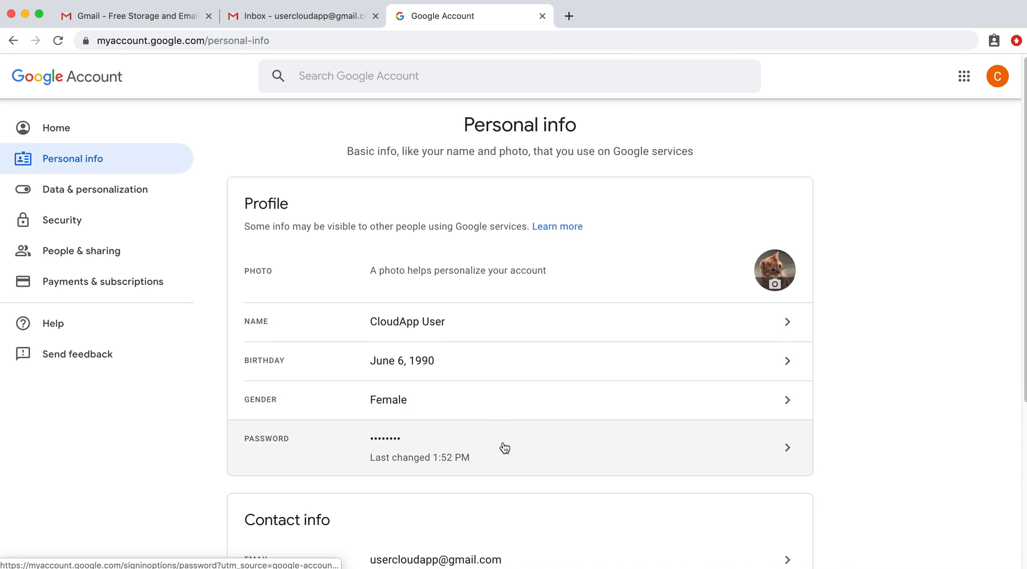
pyautogui.click(505, 449)
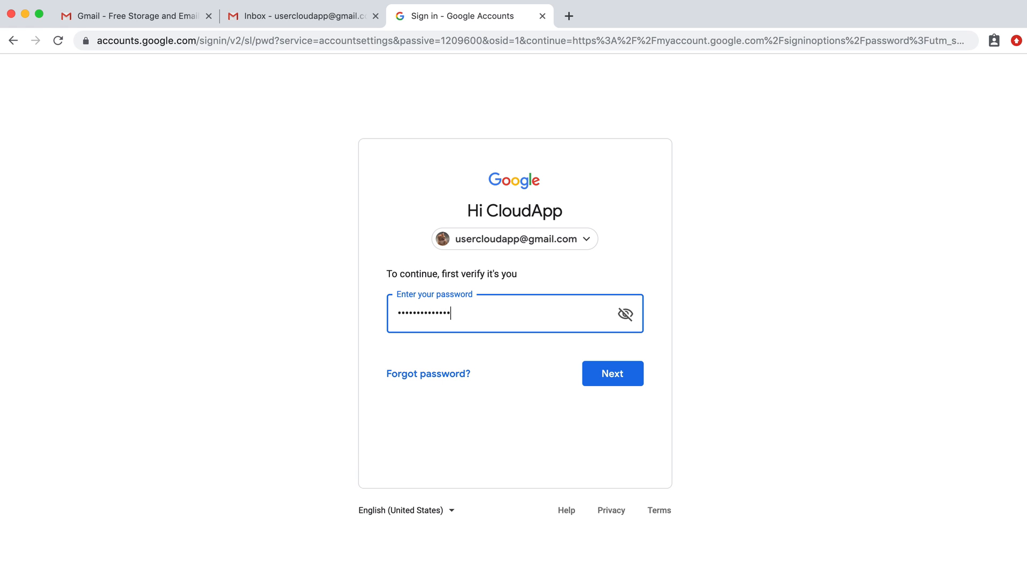
# - Verify the current password, then enter, confirm and save a new Strong password after a rejected first attempt
pyautogui.click(612, 374)
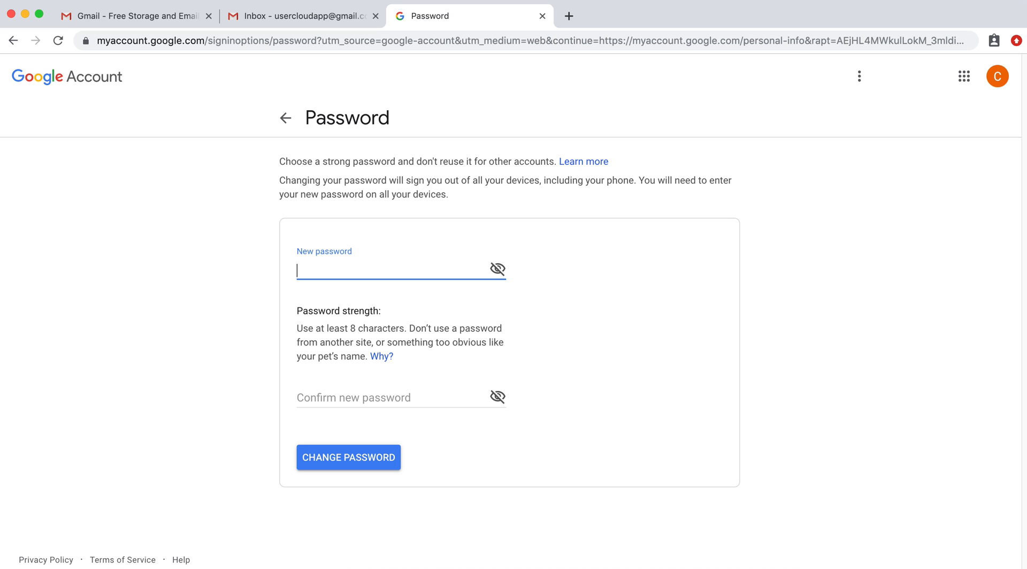
pyautogui.moveTo(519, 277)
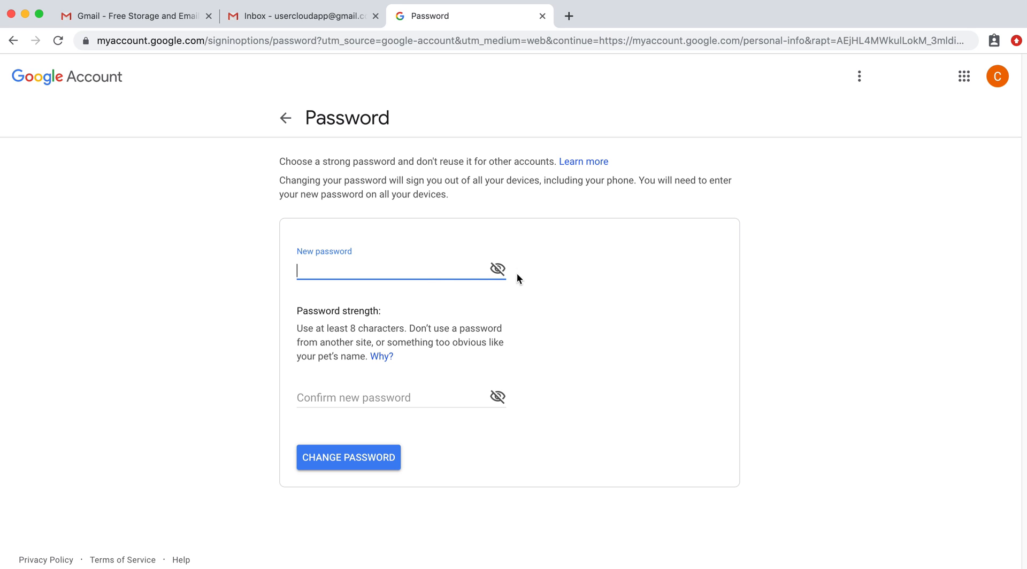
pyautogui.moveTo(701, 284)
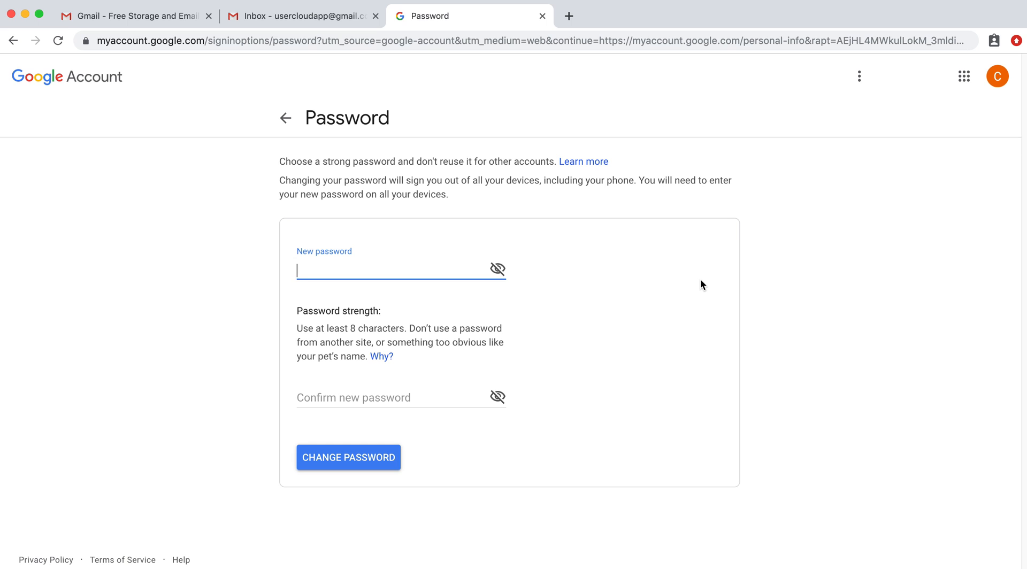
pyautogui.write('•')
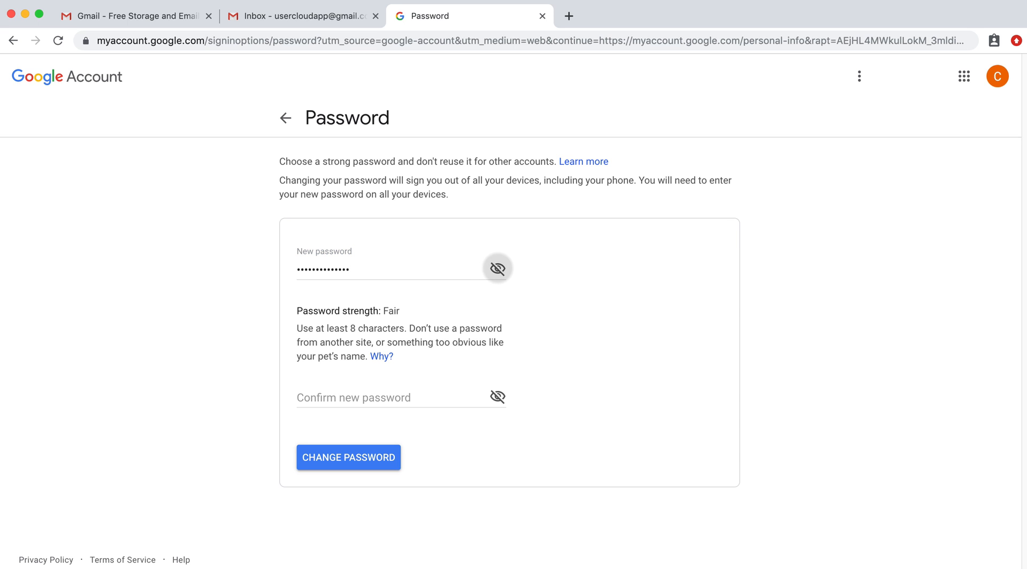
pyautogui.click(406, 398)
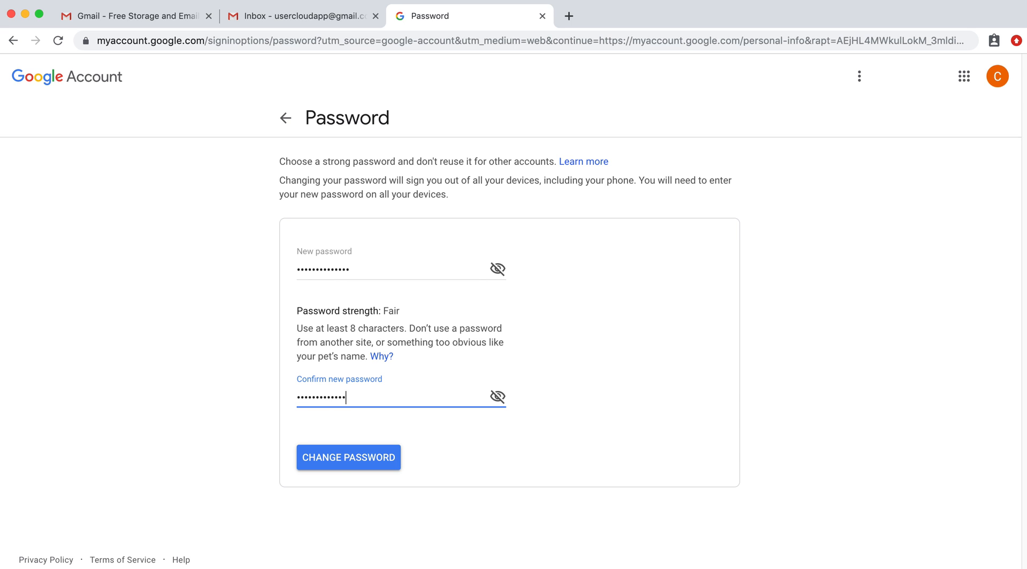
pyautogui.click(348, 465)
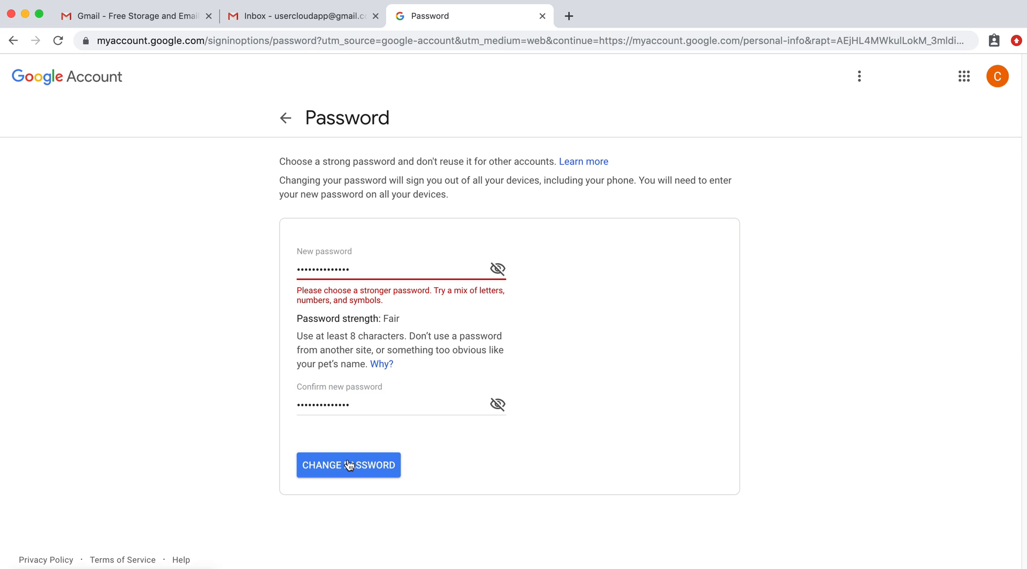
pyautogui.click(383, 269)
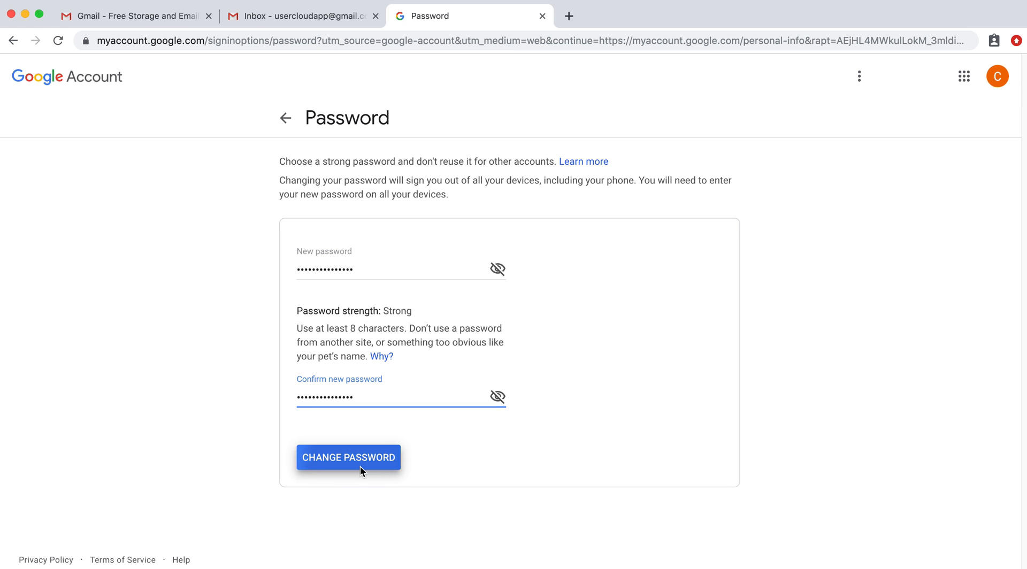
pyautogui.click(348, 458)
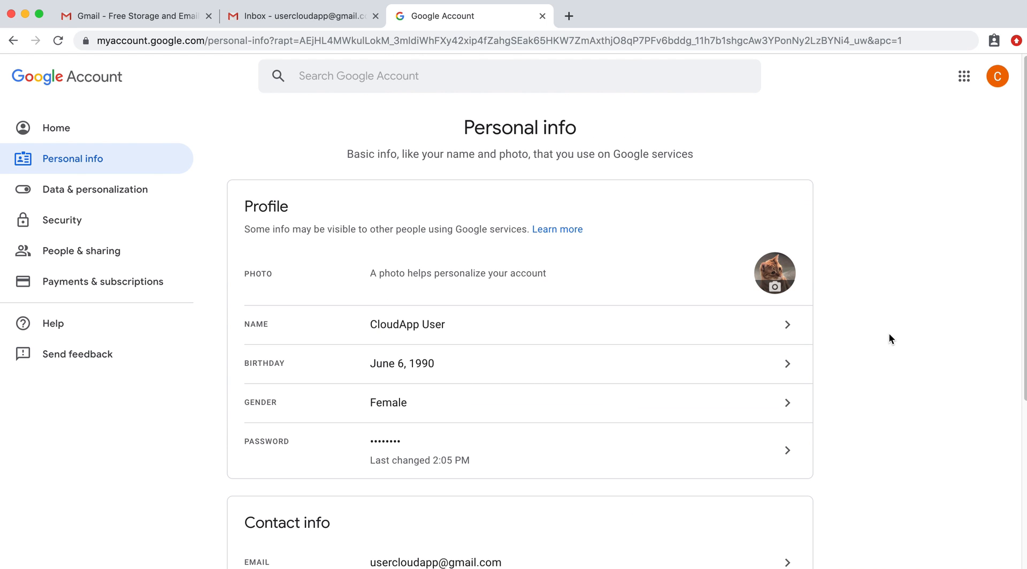
pyautogui.moveTo(583, 22)
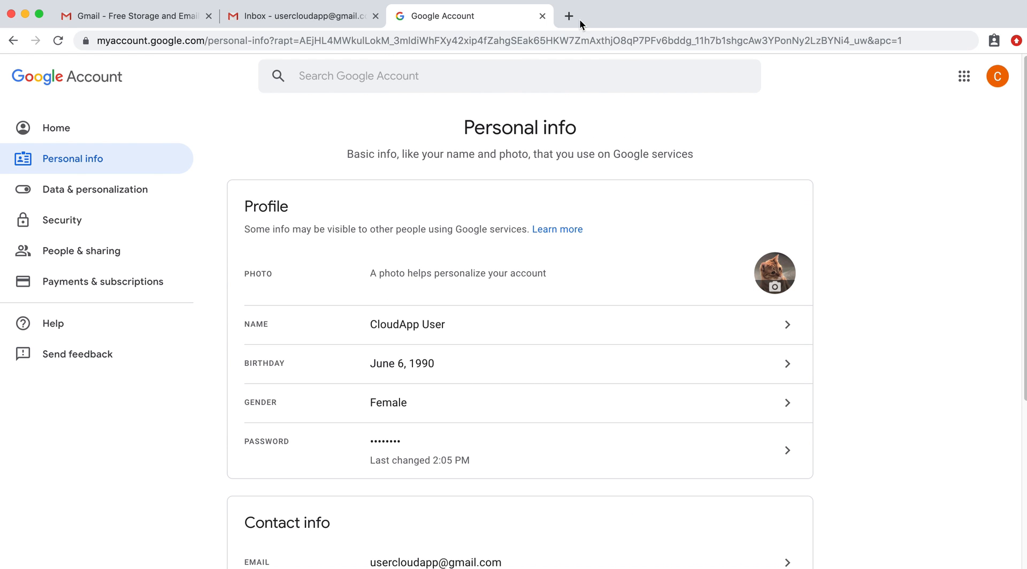
# - Sign out of the CloudApp User account from the account menu
pyautogui.click(997, 75)
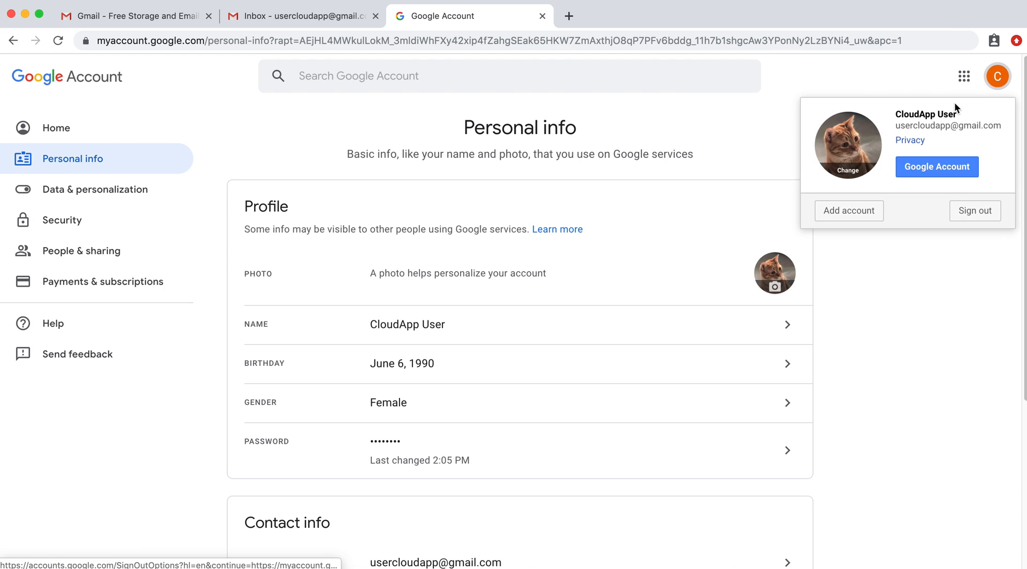
pyautogui.click(975, 210)
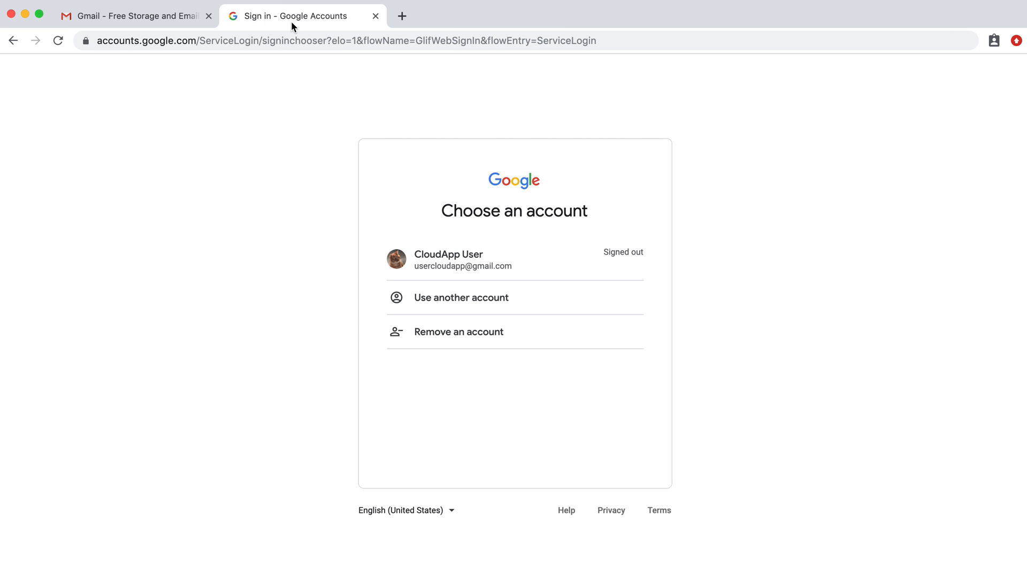
pyautogui.click(208, 16)
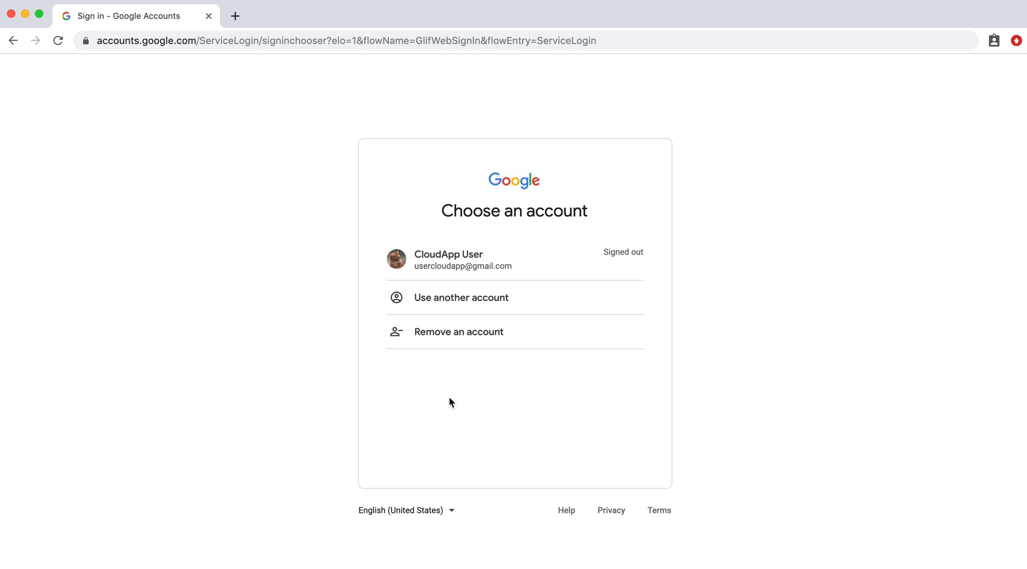
pyautogui.click(463, 260)
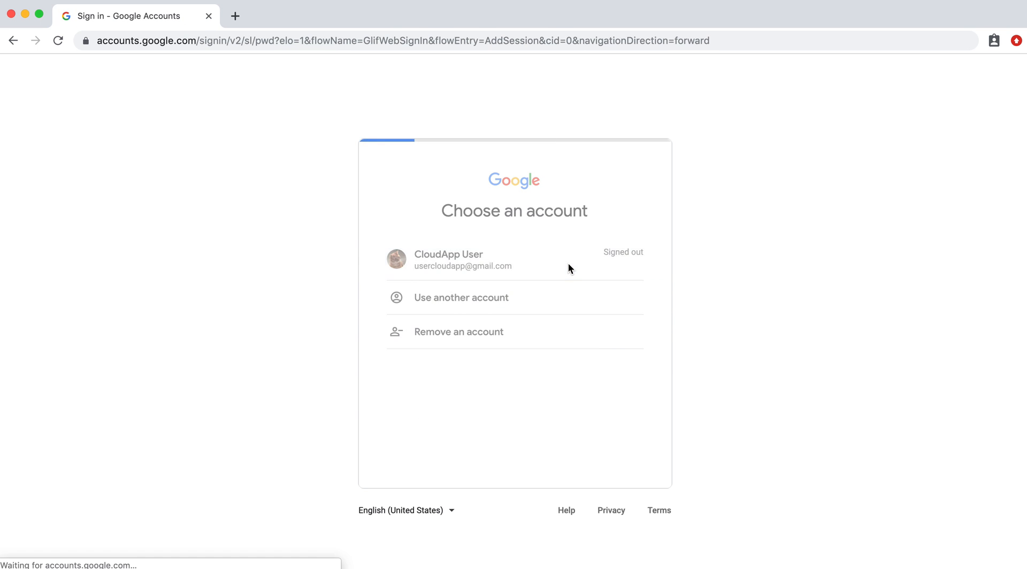
pyautogui.click(463, 260)
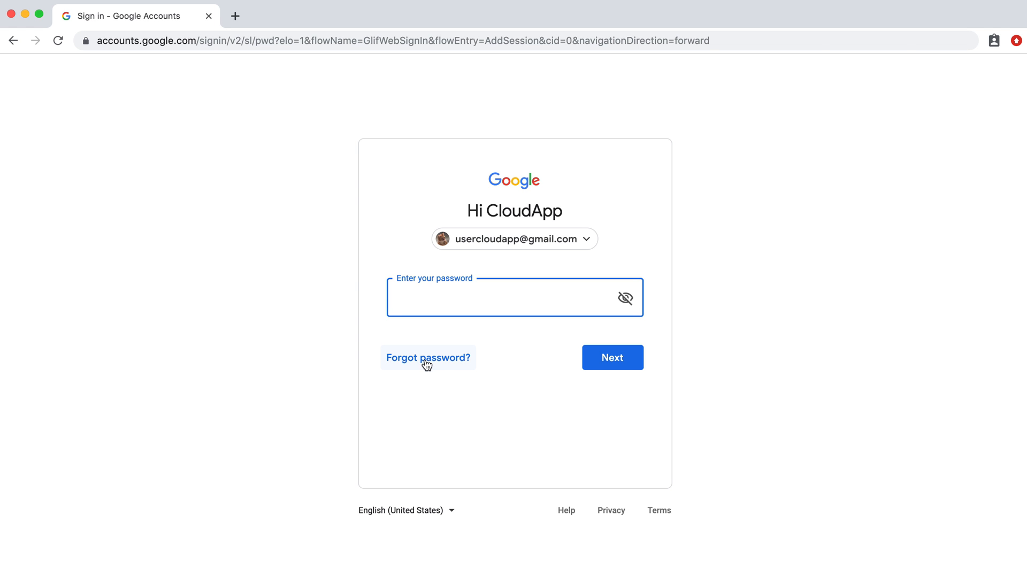
pyautogui.click(427, 358)
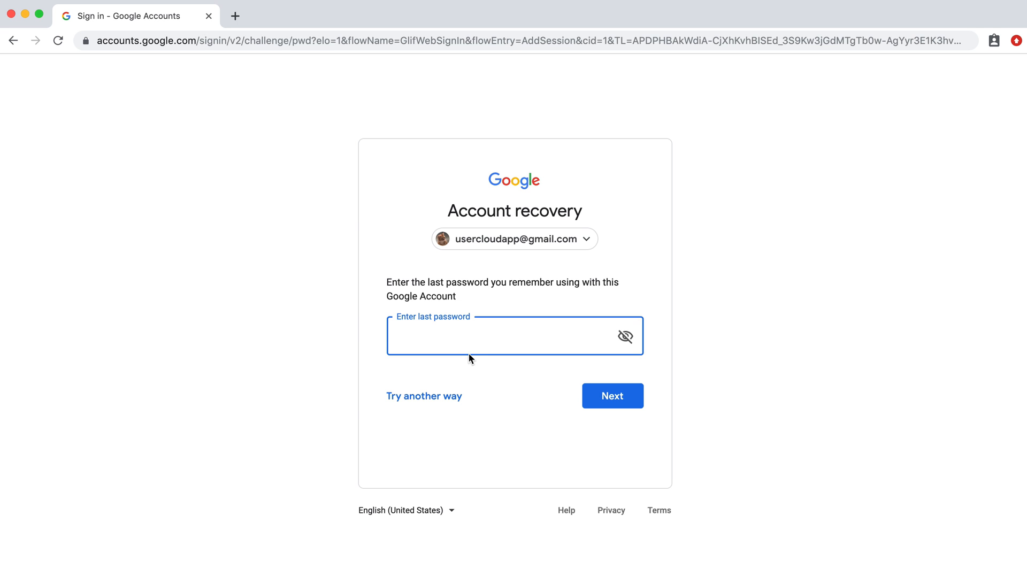
pyautogui.moveTo(444, 402)
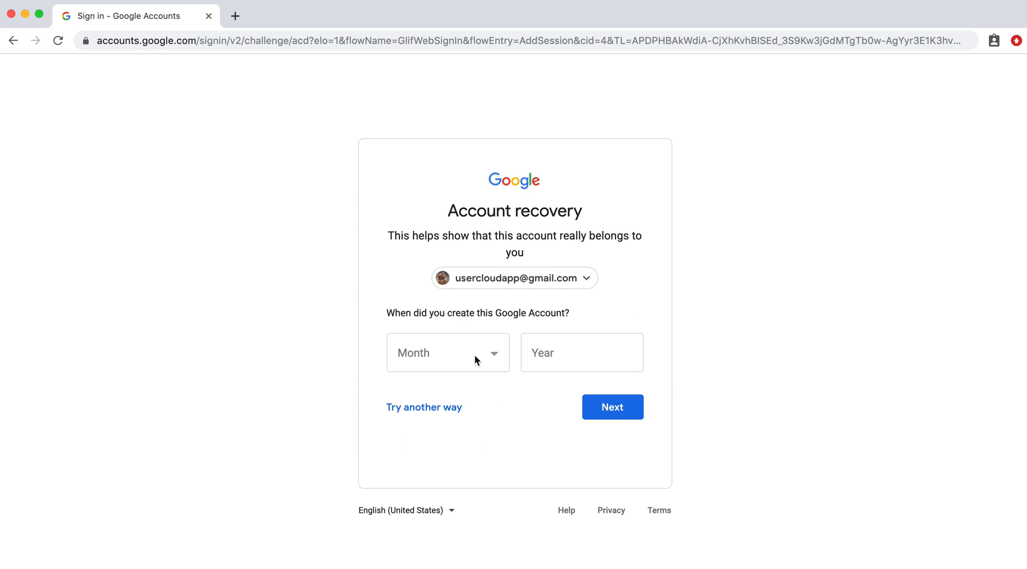
# - Skip the last-password and creation-date questions via 'Try another way' and select the contact email field
pyautogui.click(612, 407)
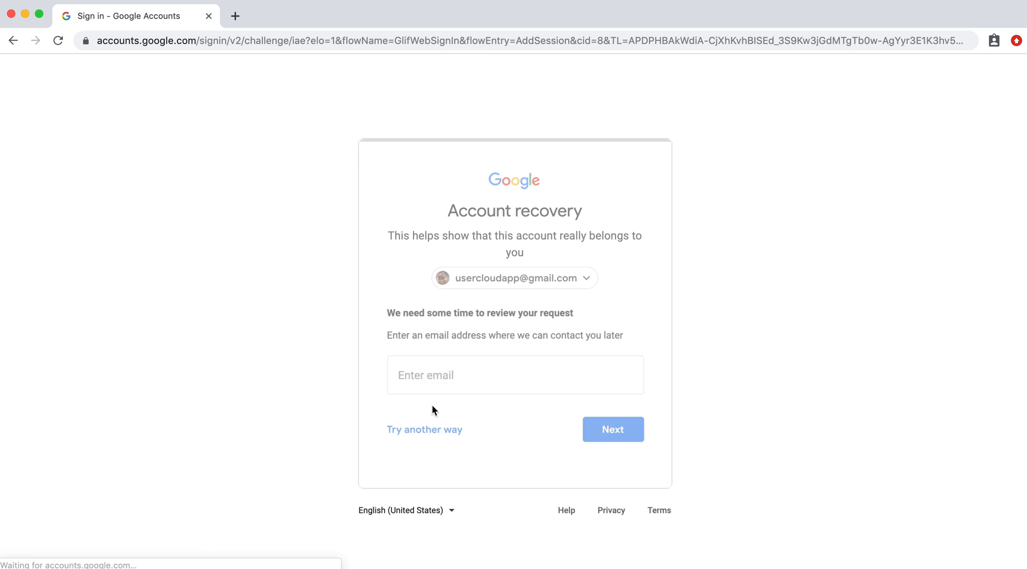
pyautogui.click(515, 375)
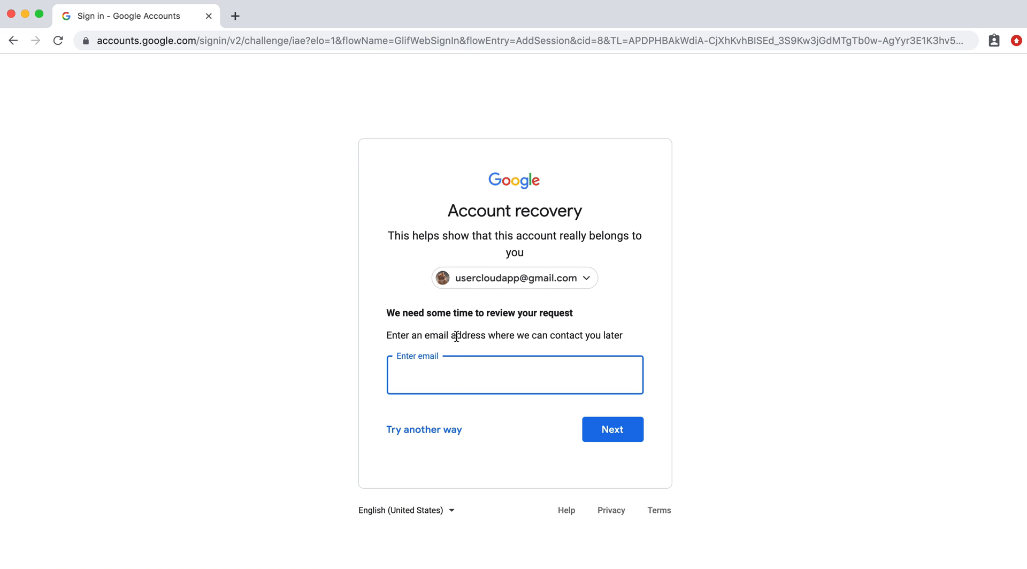
pyautogui.moveTo(590, 347)
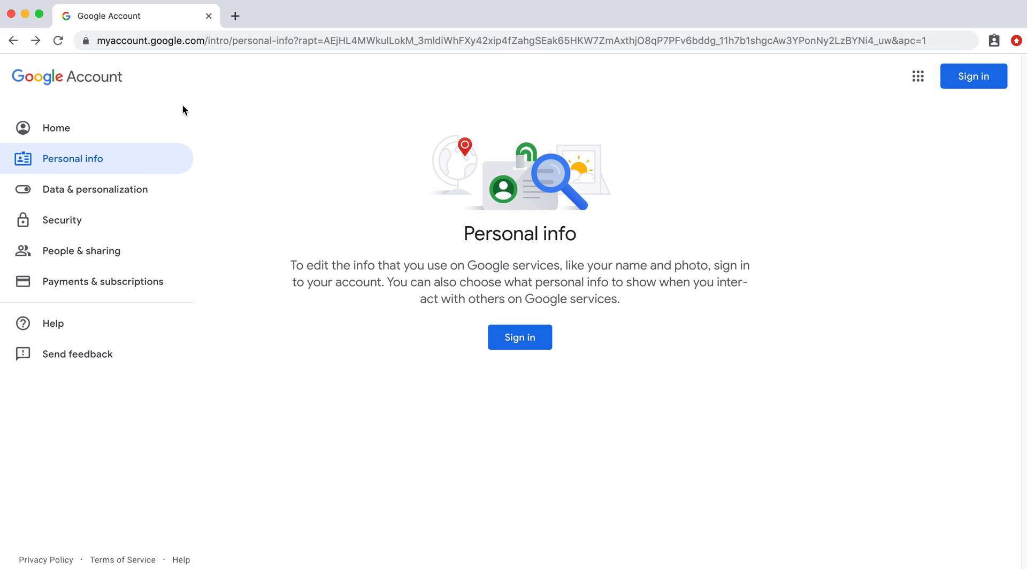
pyautogui.moveTo(162, 225)
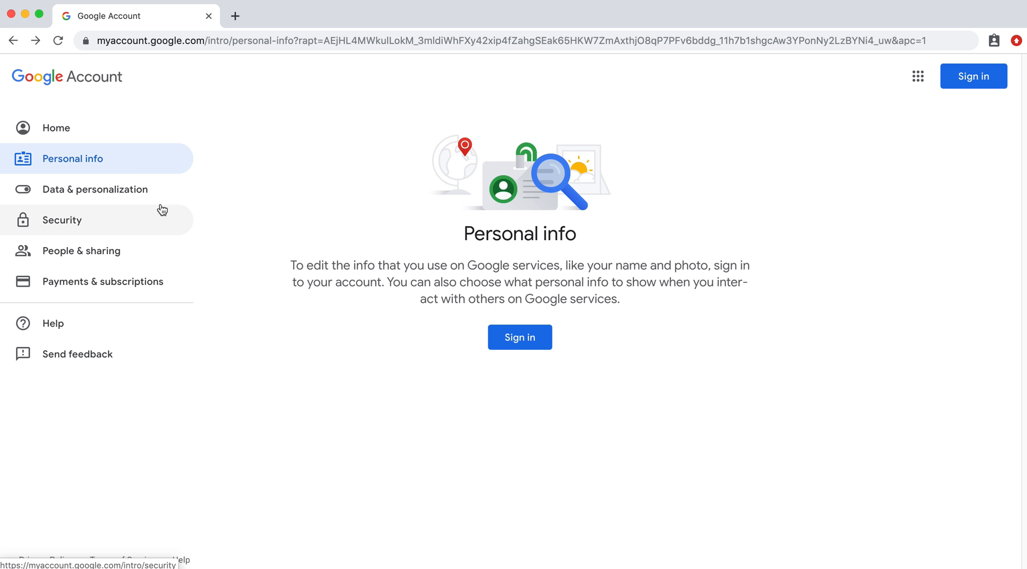